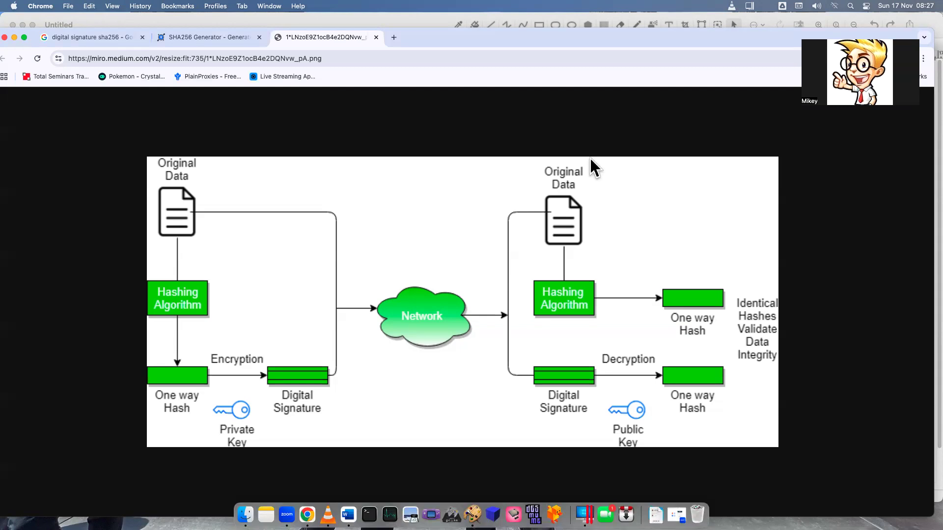
mouse_move(351, 267)
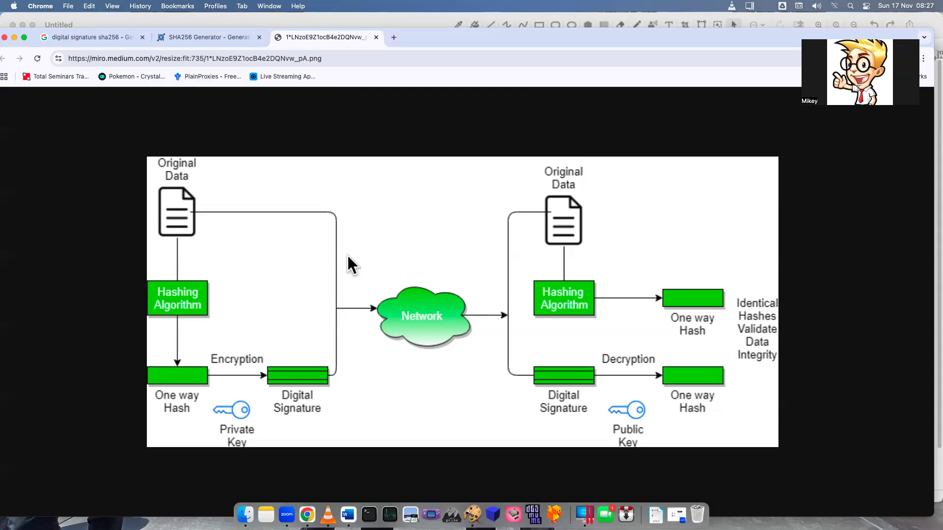
mouse_move(174, 216)
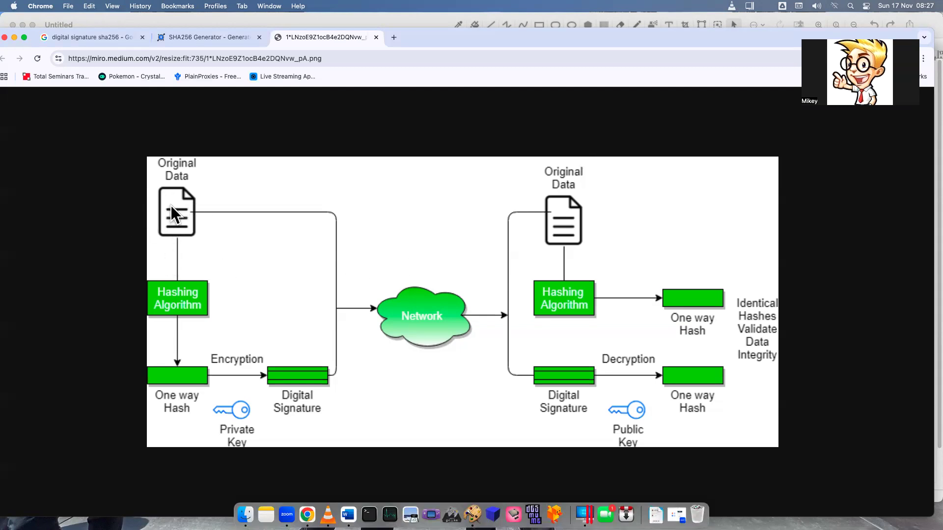
mouse_move(577, 234)
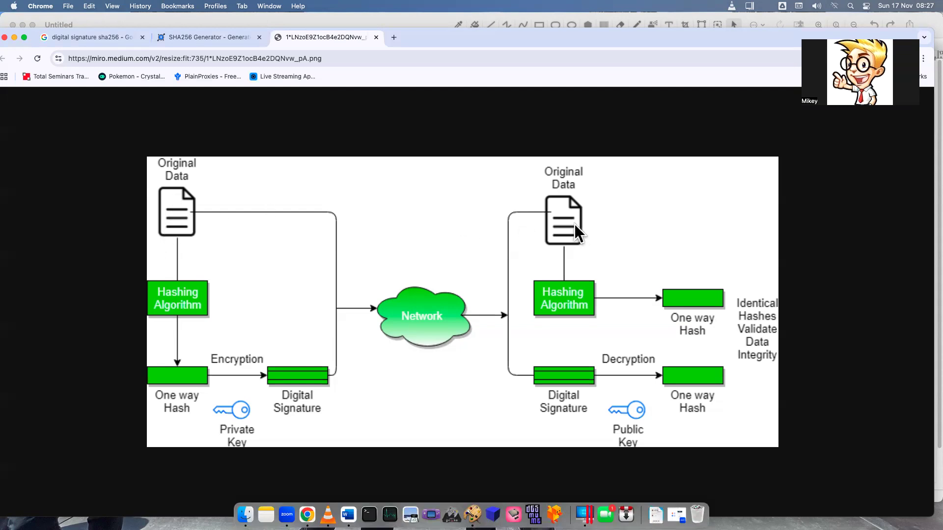
mouse_move(536, 228)
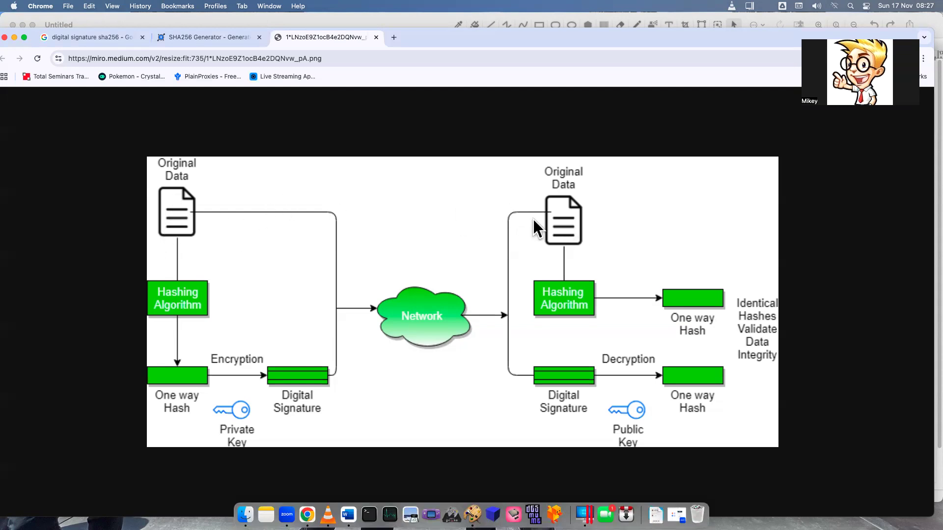
mouse_move(284, 200)
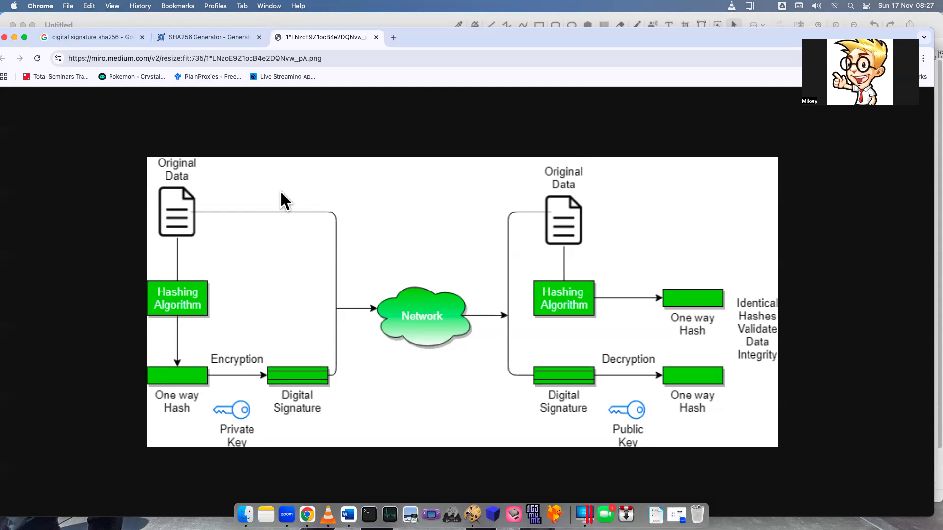
mouse_move(183, 426)
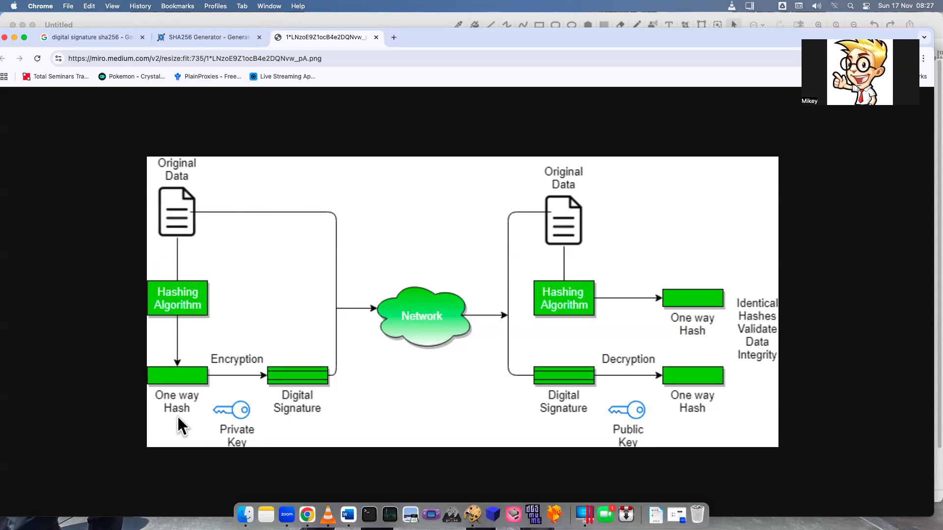
mouse_move(166, 389)
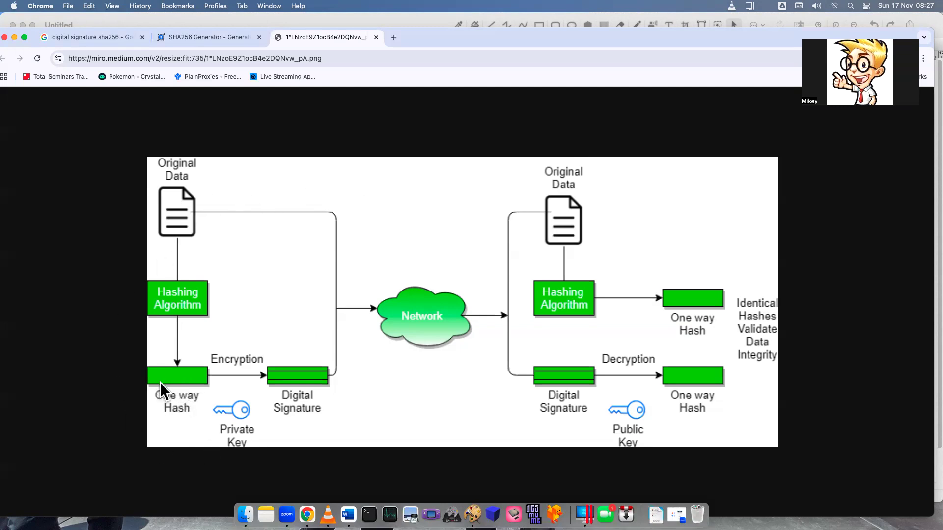
mouse_move(301, 385)
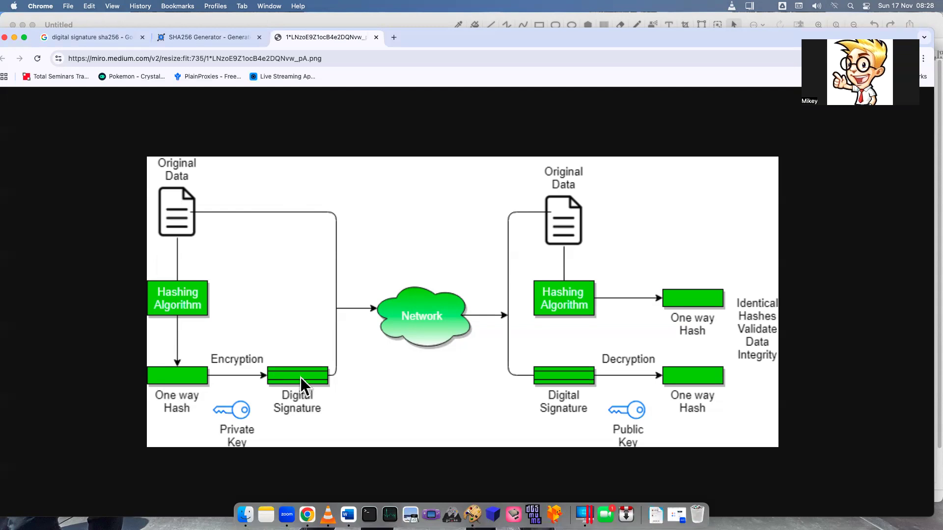
mouse_move(247, 466)
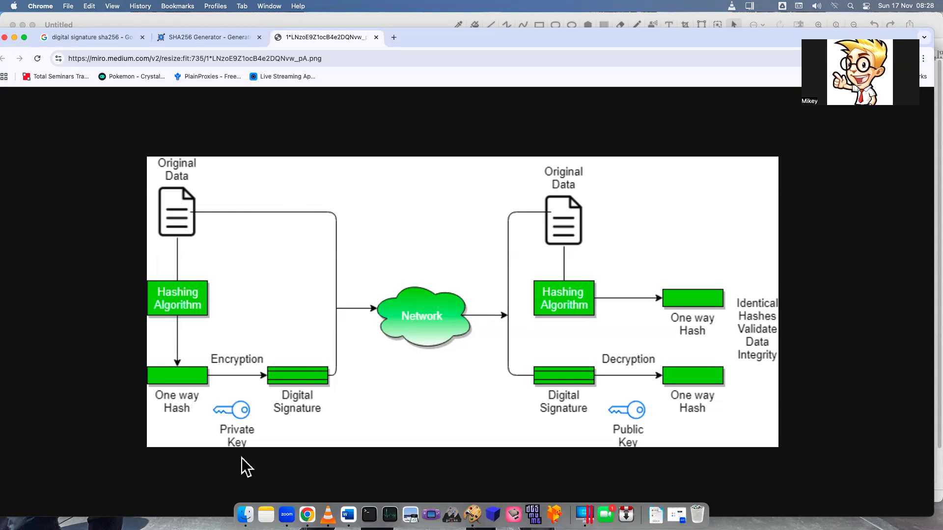
mouse_move(286, 399)
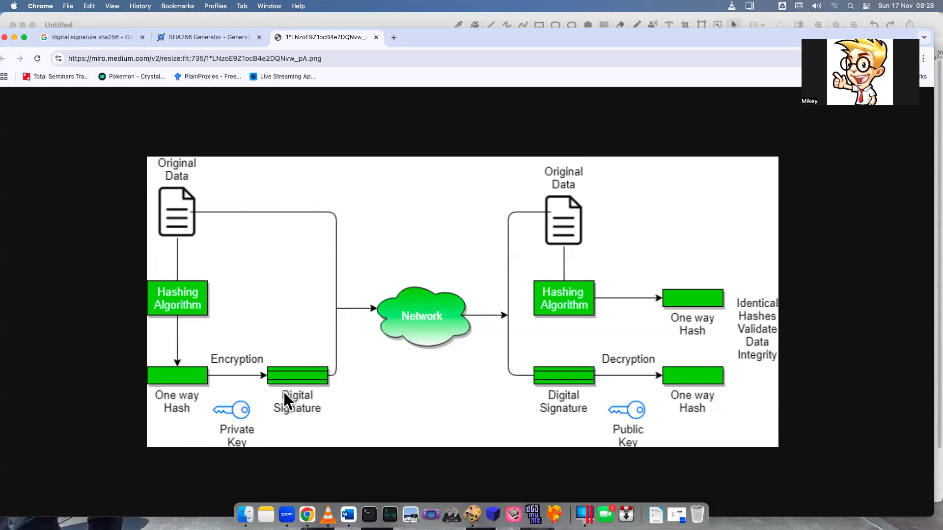
mouse_move(634, 442)
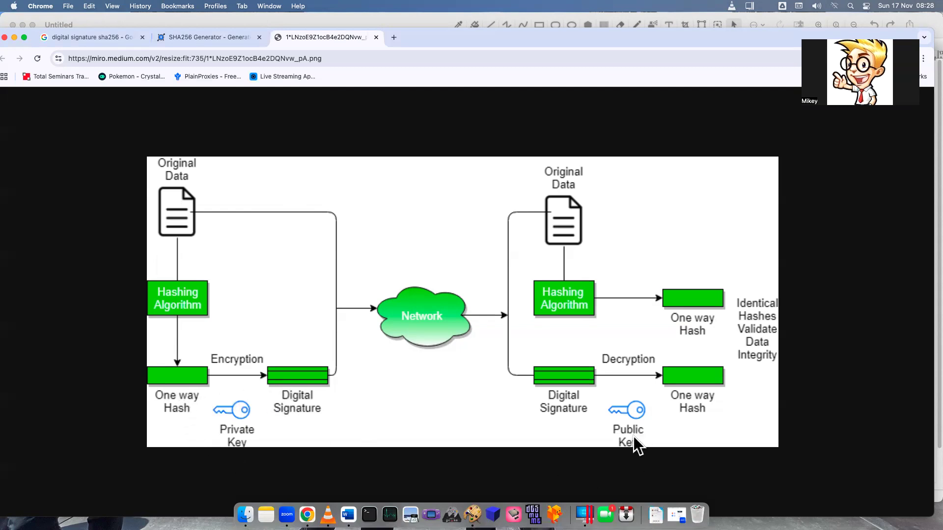
mouse_move(598, 411)
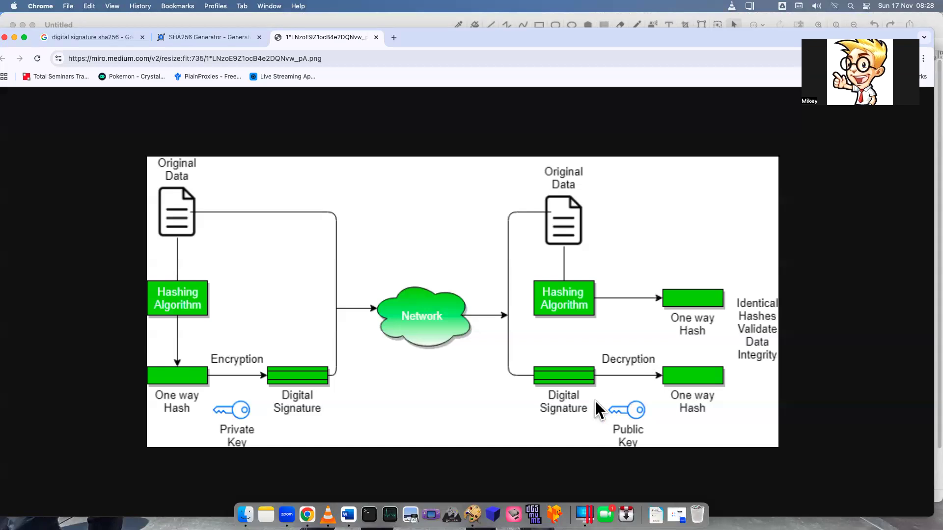
mouse_move(709, 391)
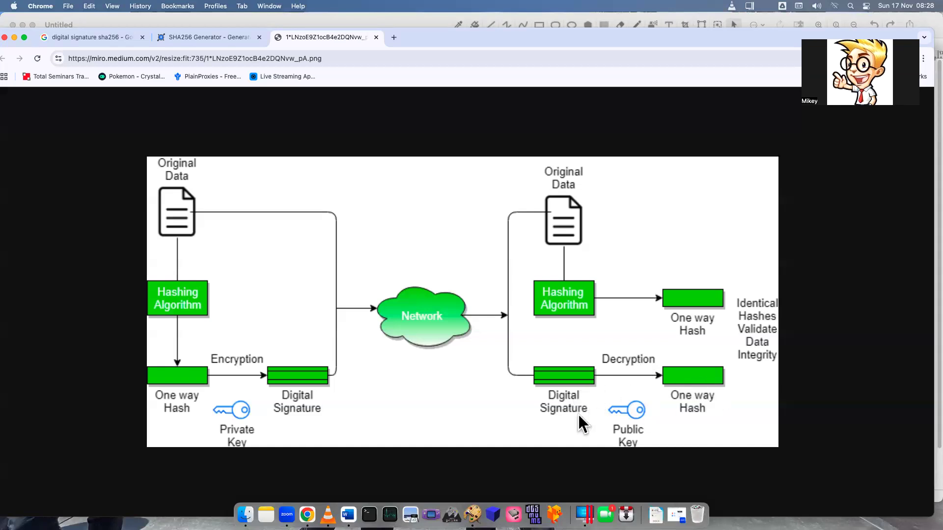
mouse_move(485, 112)
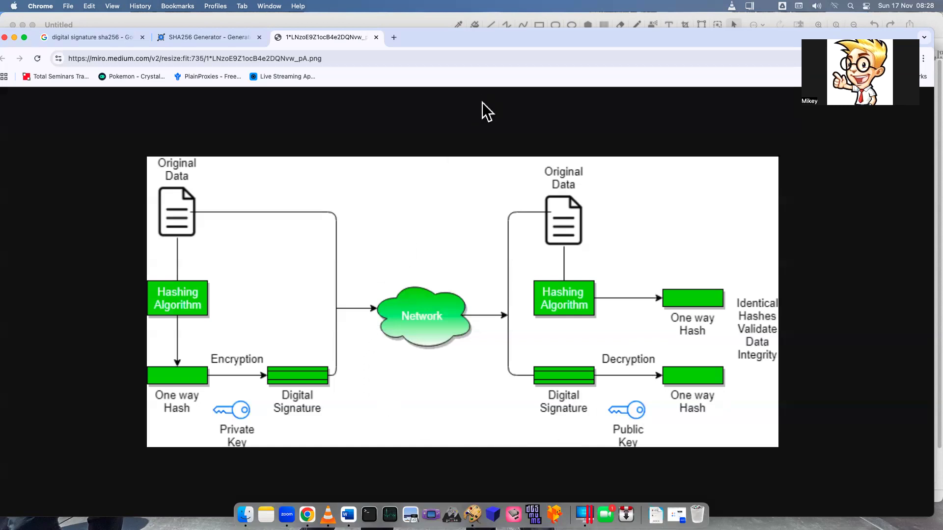
mouse_move(478, 116)
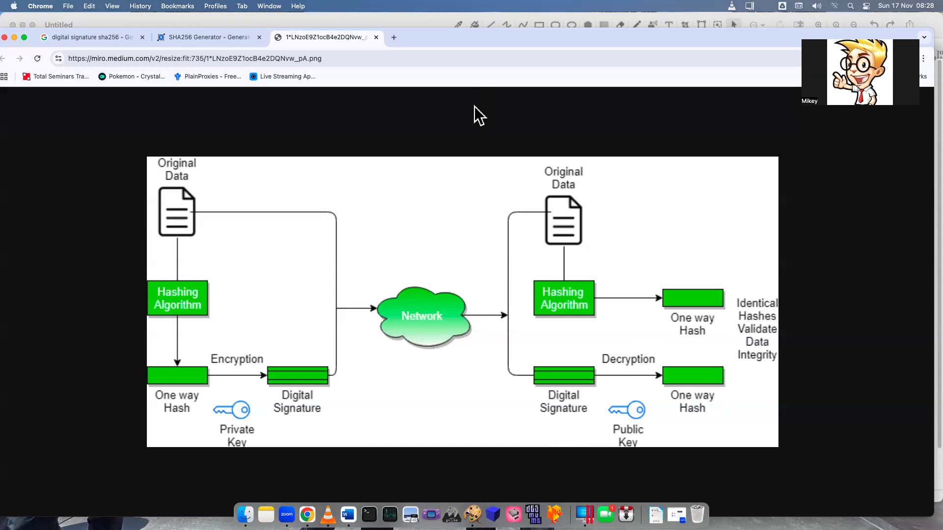
mouse_move(236, 417)
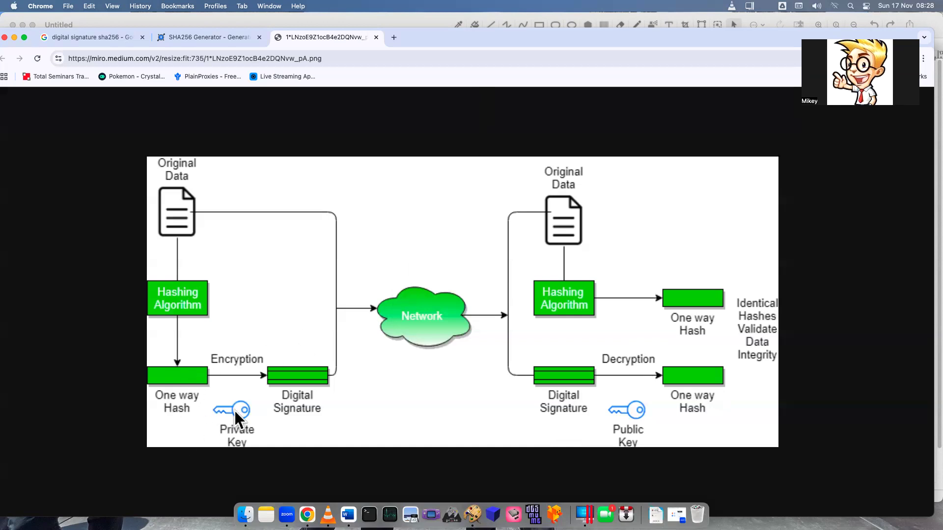
Generate and view the SHA256 hash of the word 'mikey' in KeyCDN's generator
click(208, 37)
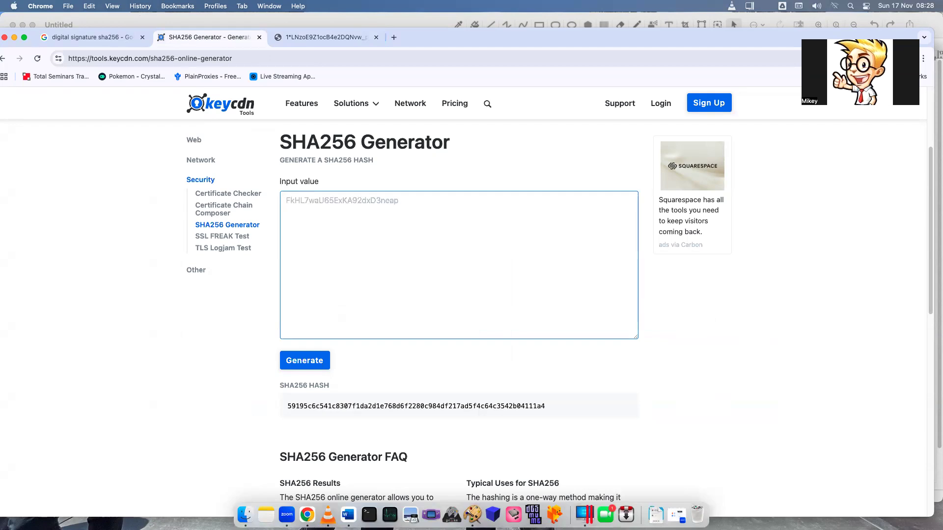
text(mikey)
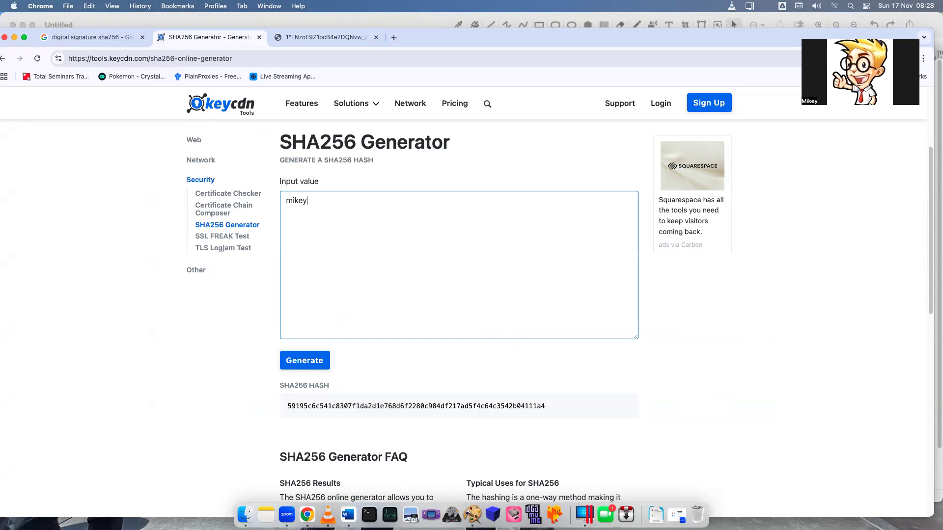
click(304, 360)
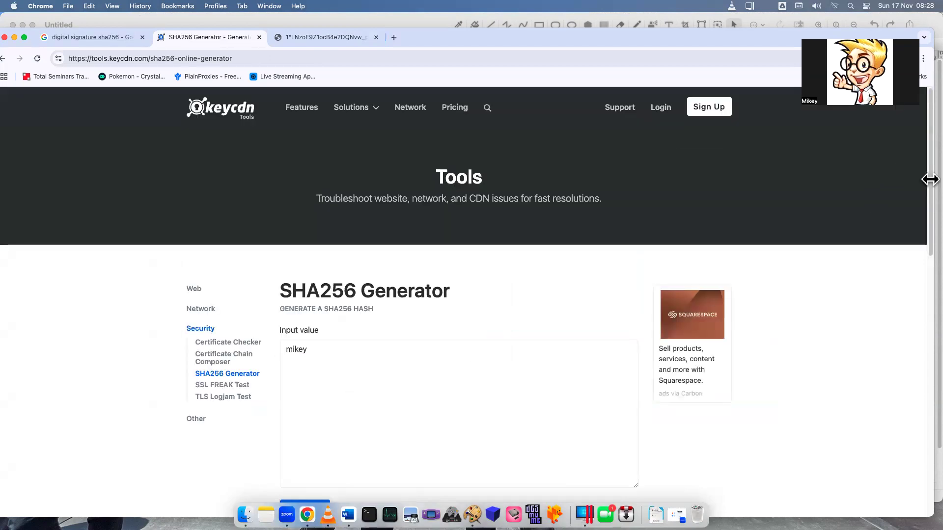
click(304, 303)
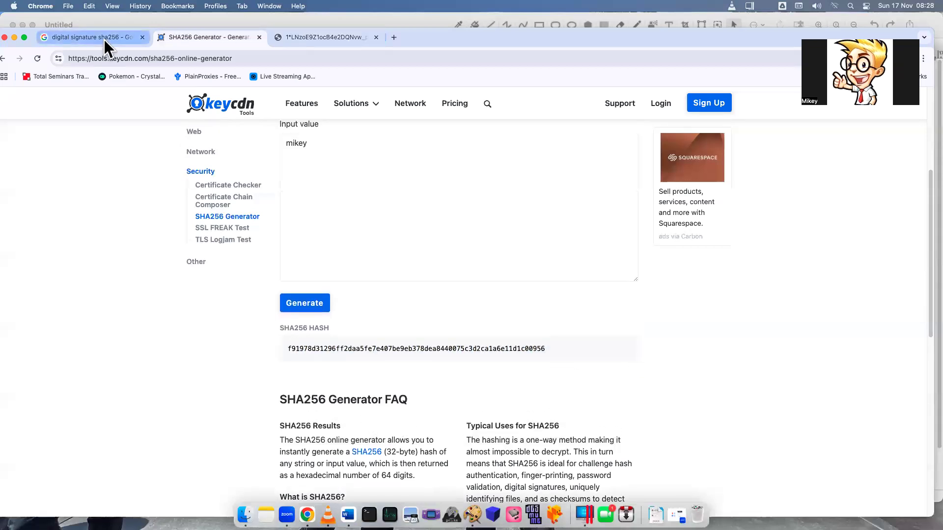
Return to the Google results for 'digital signature sha256' and its AI overview
click(91, 37)
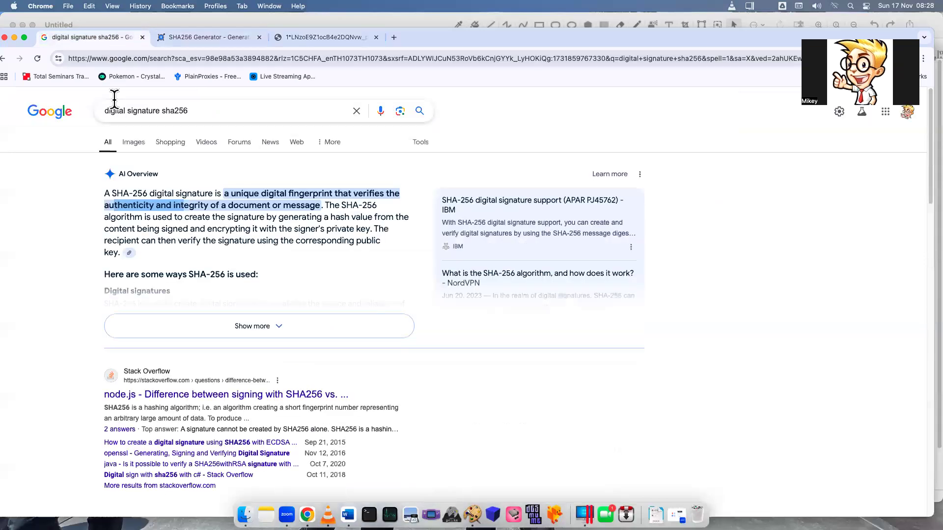
mouse_move(83, 205)
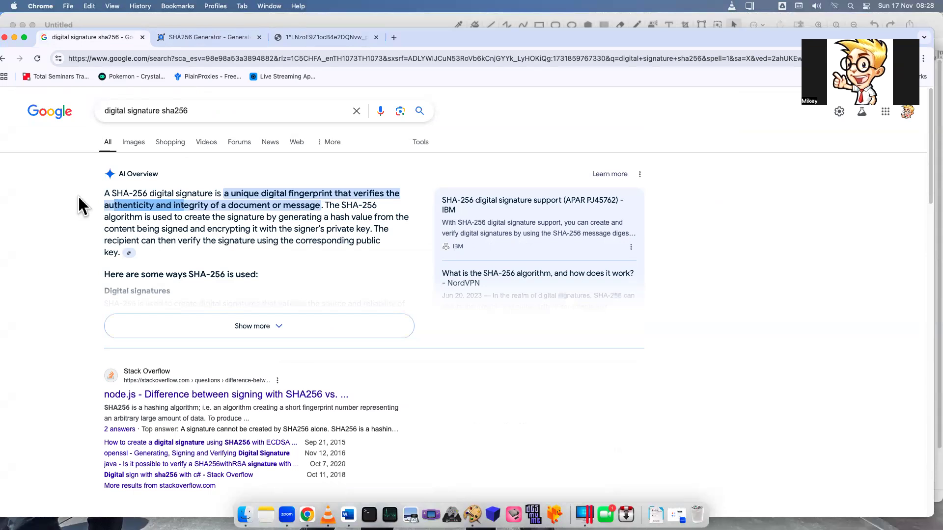
mouse_move(301, 206)
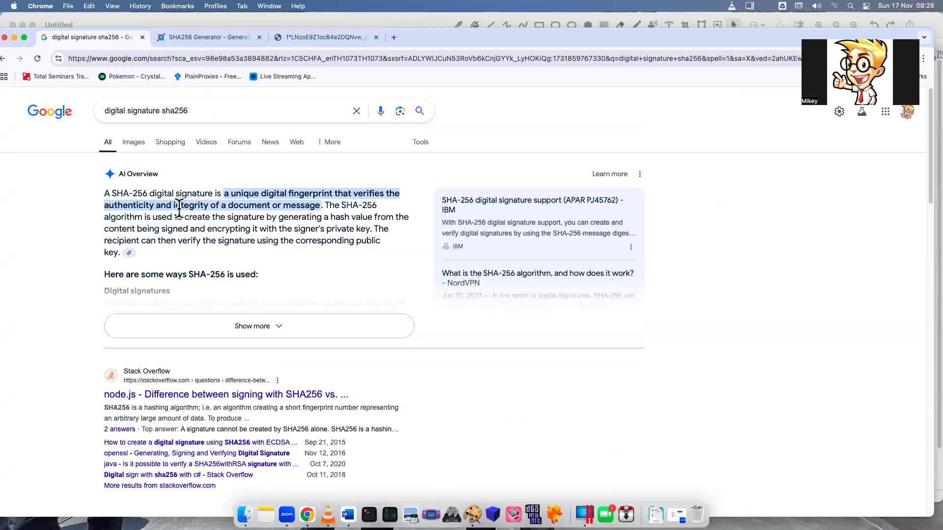
mouse_move(346, 494)
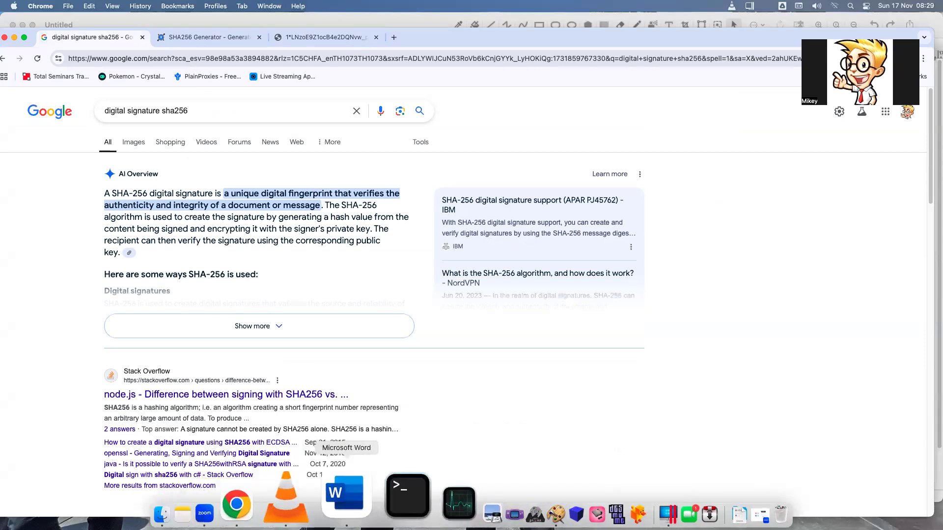
Bring the 'Mario SHA256' practice worksheet to the front in Word
click(345, 494)
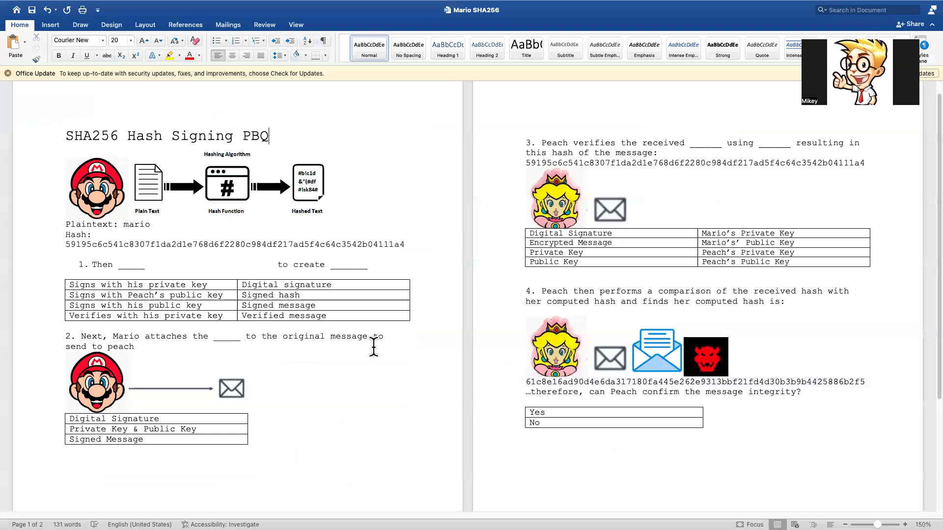
mouse_move(929, 167)
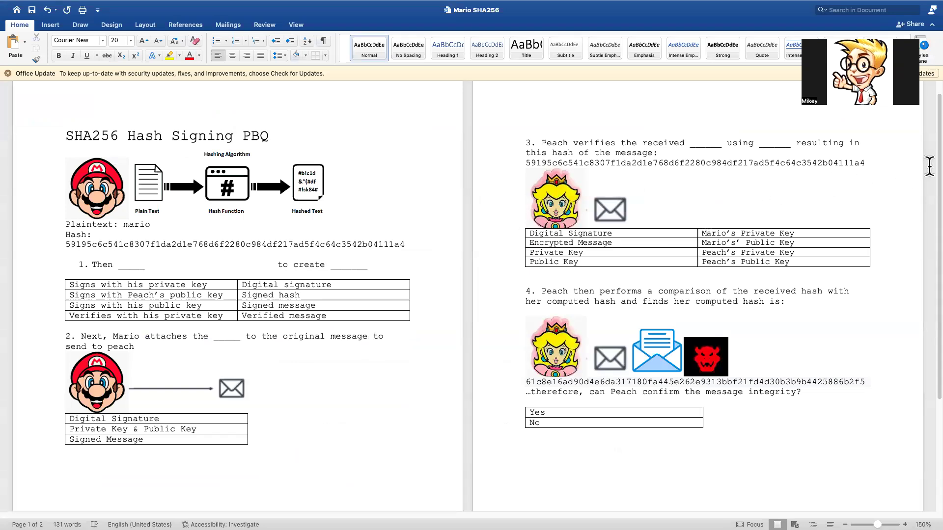
click(269, 135)
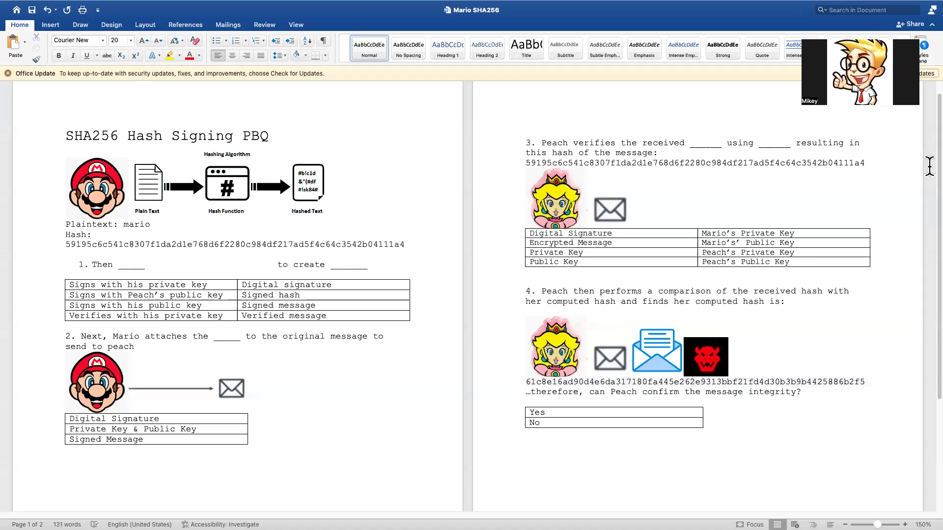
click(269, 135)
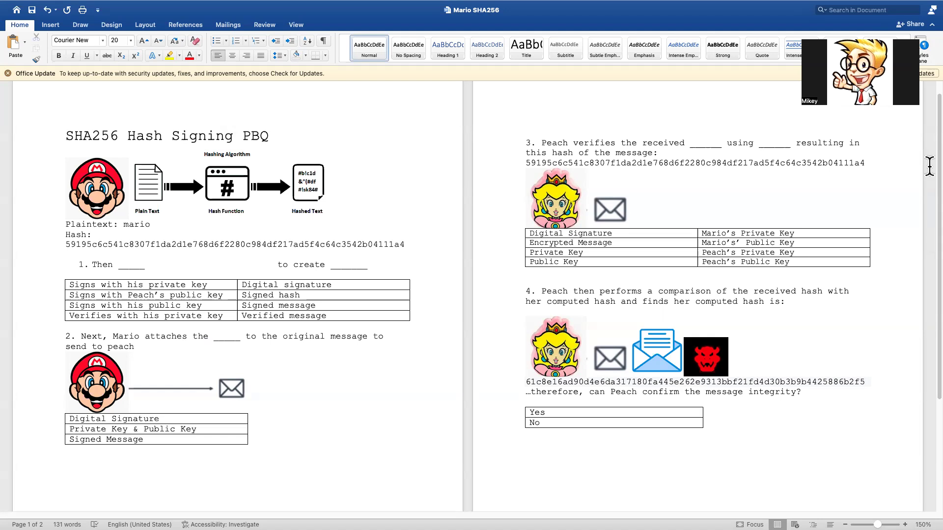
click(269, 136)
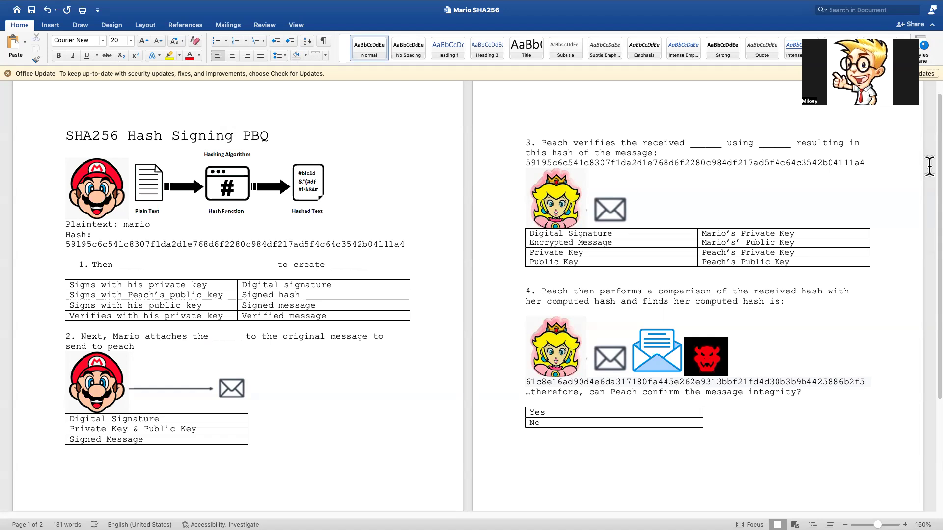
click(269, 135)
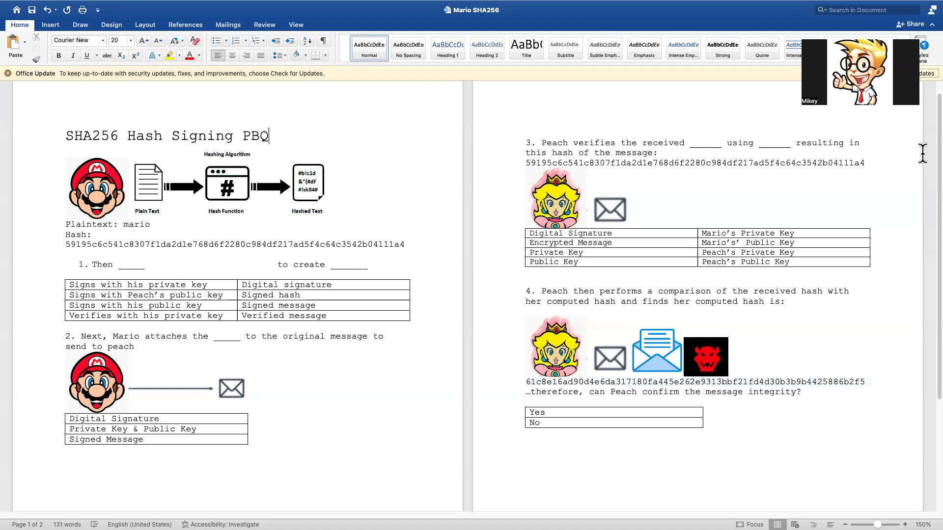
mouse_move(120, 154)
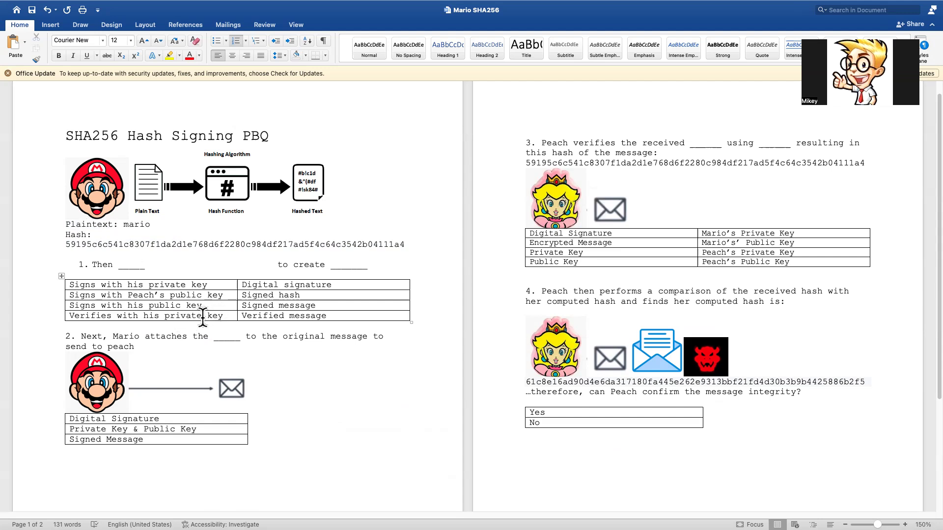
Strike through question 1's wrong rows; colour 'Signs with his private key' and 'Digital signature' red
click(138, 265)
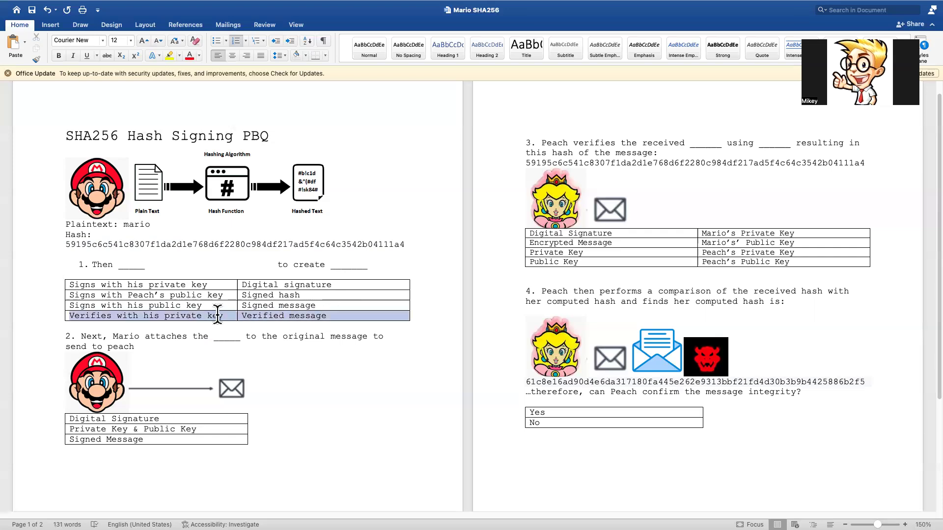
click(149, 315)
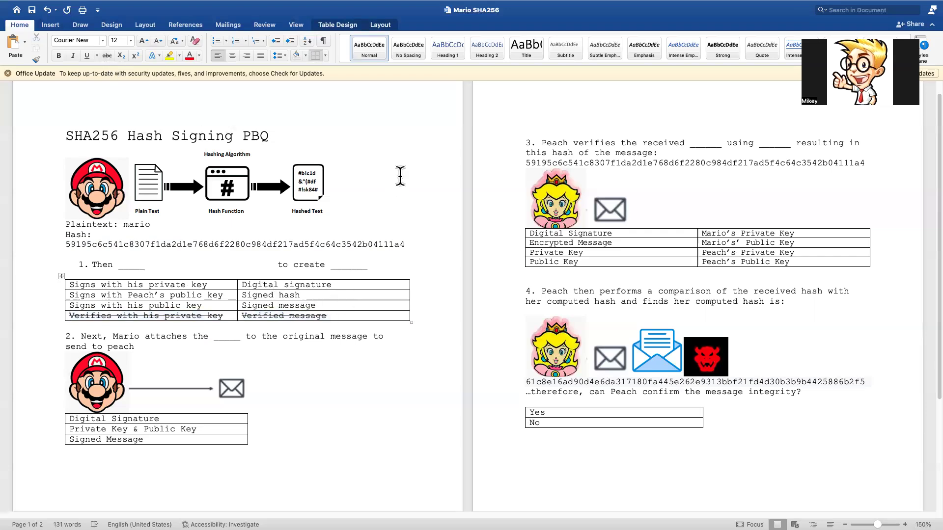
click(315, 305)
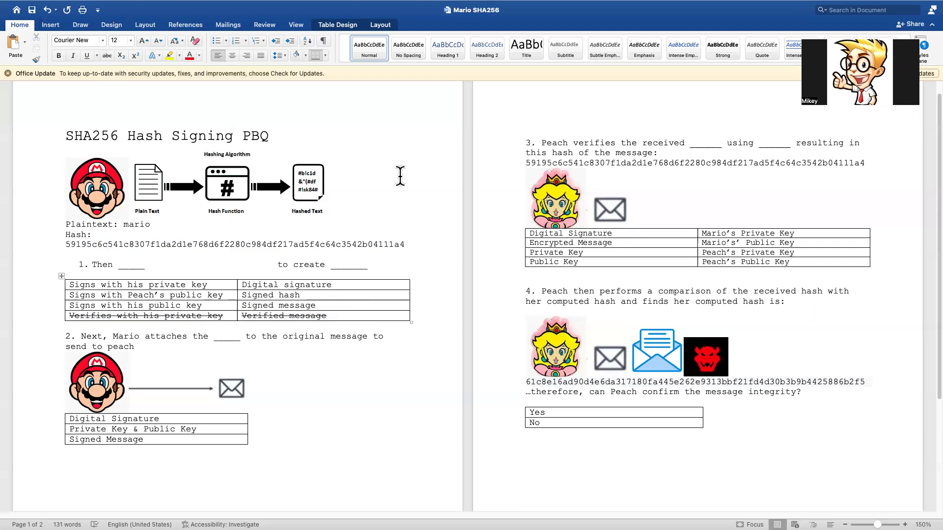
click(315, 305)
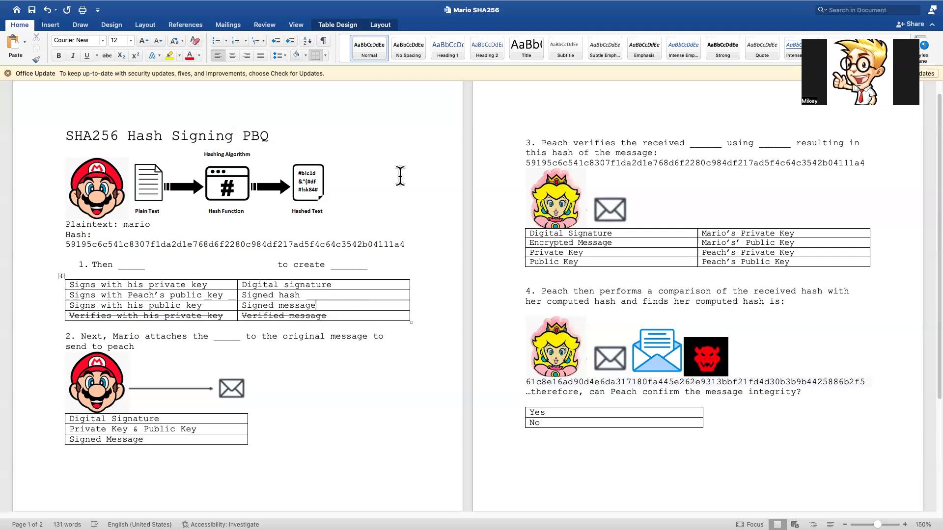
mouse_move(180, 287)
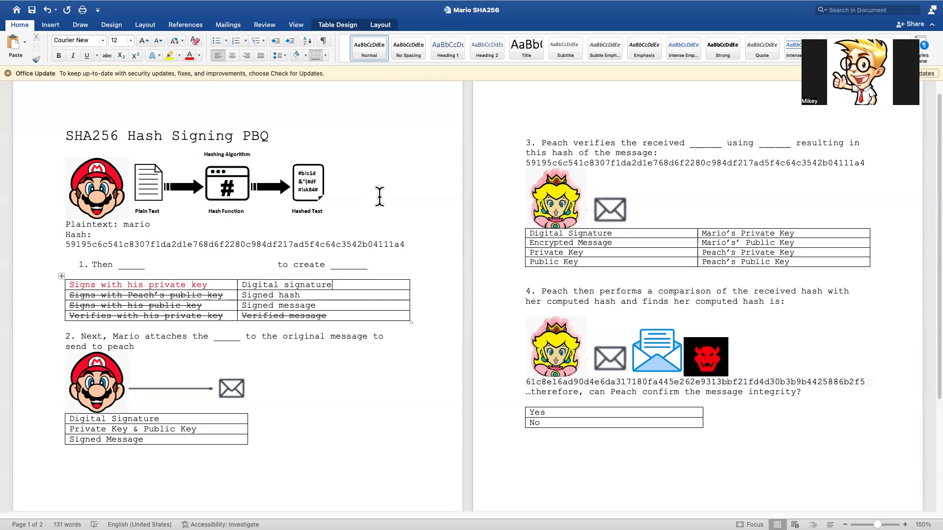
mouse_move(289, 211)
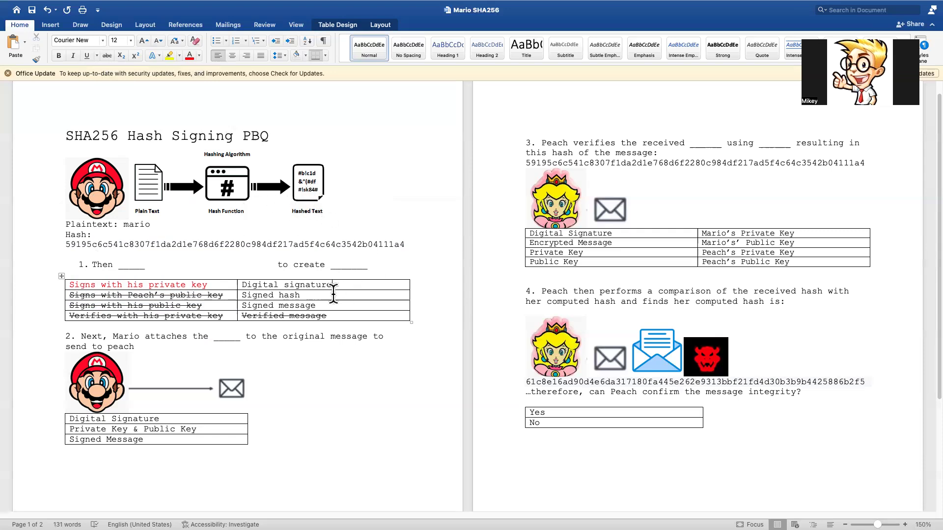
mouse_move(315, 297)
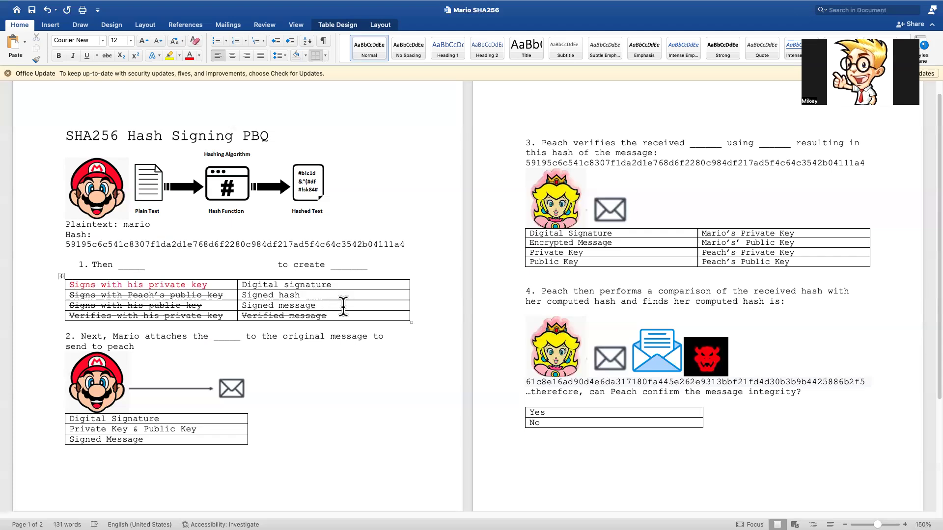
mouse_move(327, 306)
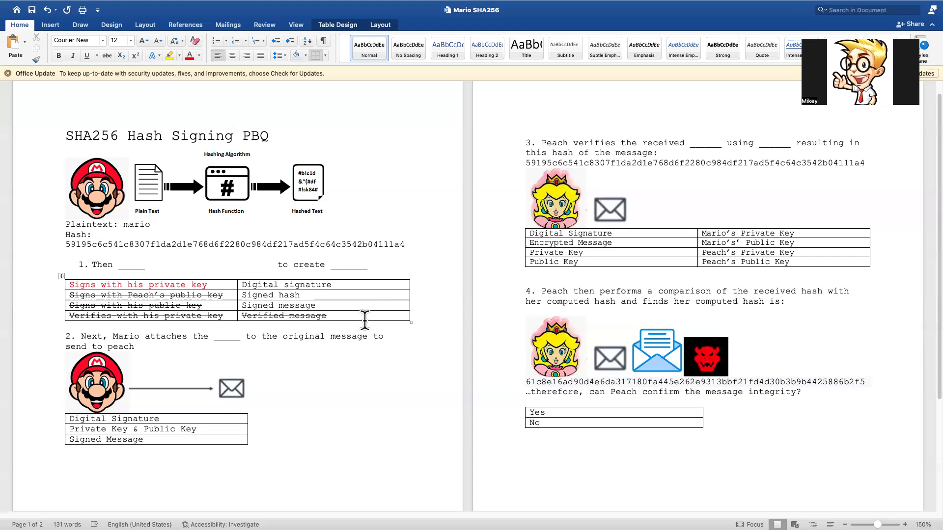
click(315, 306)
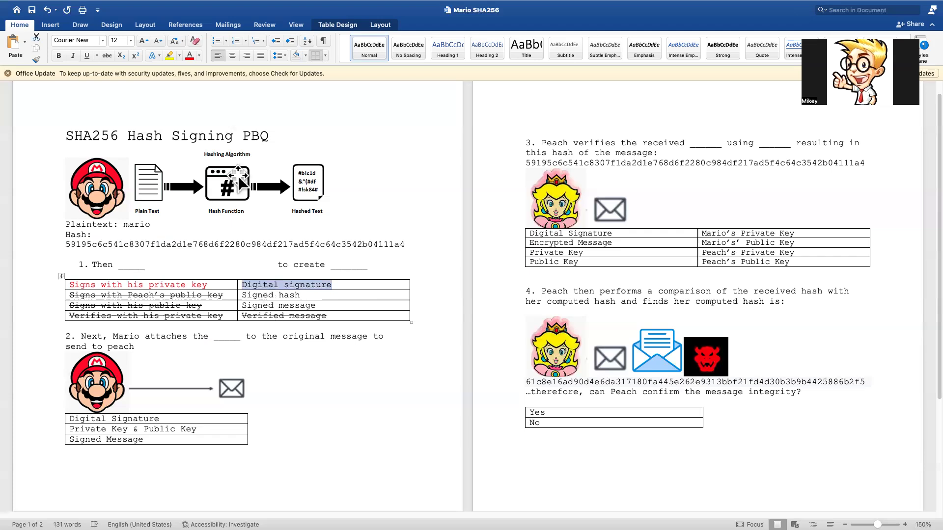
mouse_move(362, 289)
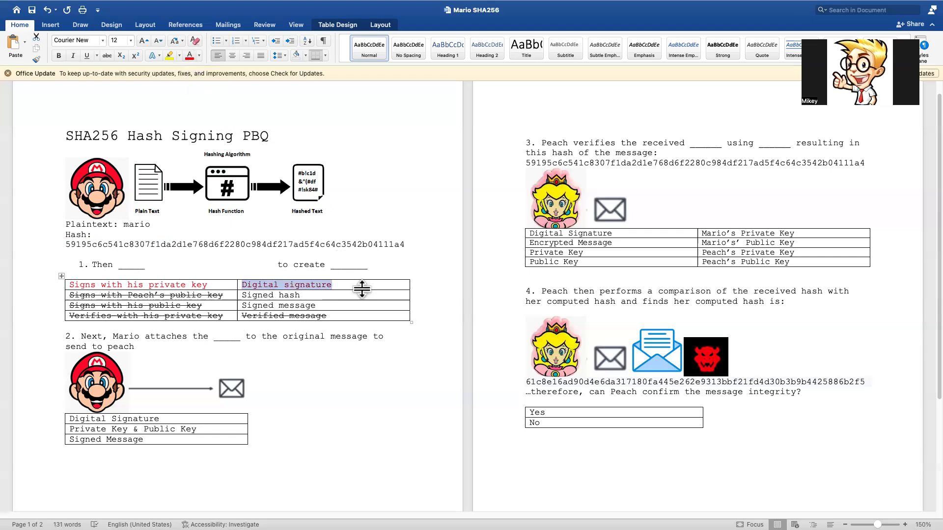
mouse_move(398, 164)
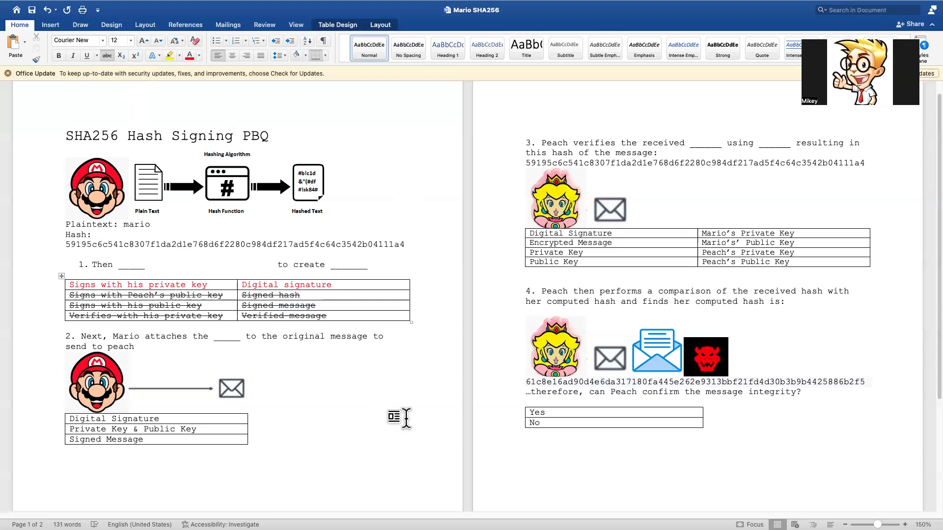
click(299, 295)
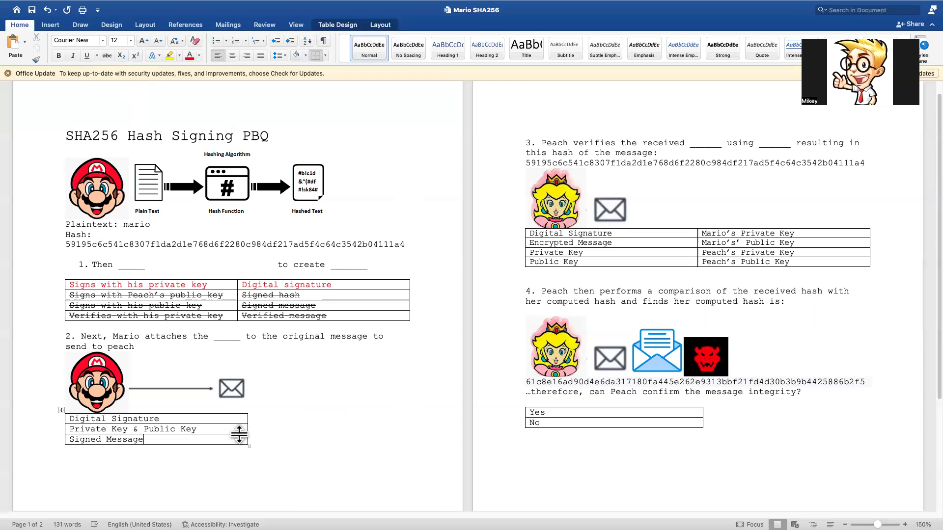
mouse_move(291, 436)
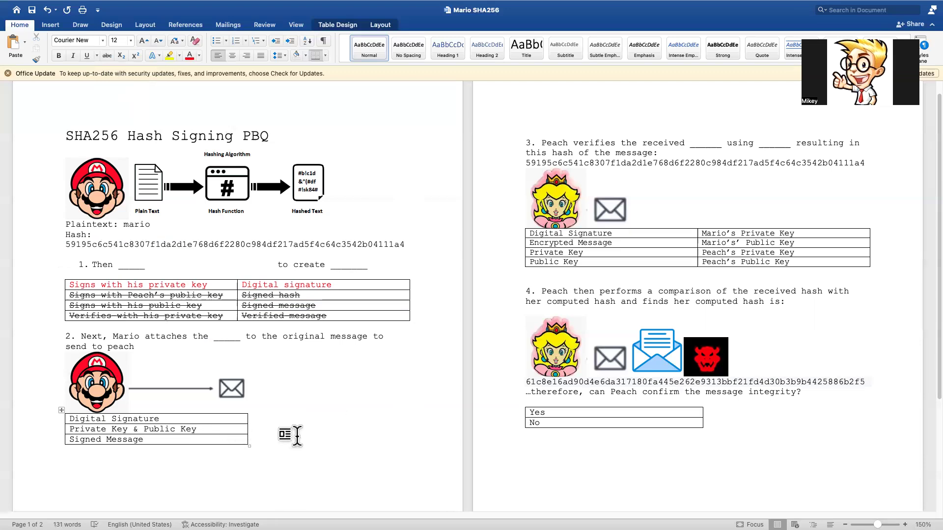
In question 2, colour Digital Signature red and strike through the other two options
double_click(114, 429)
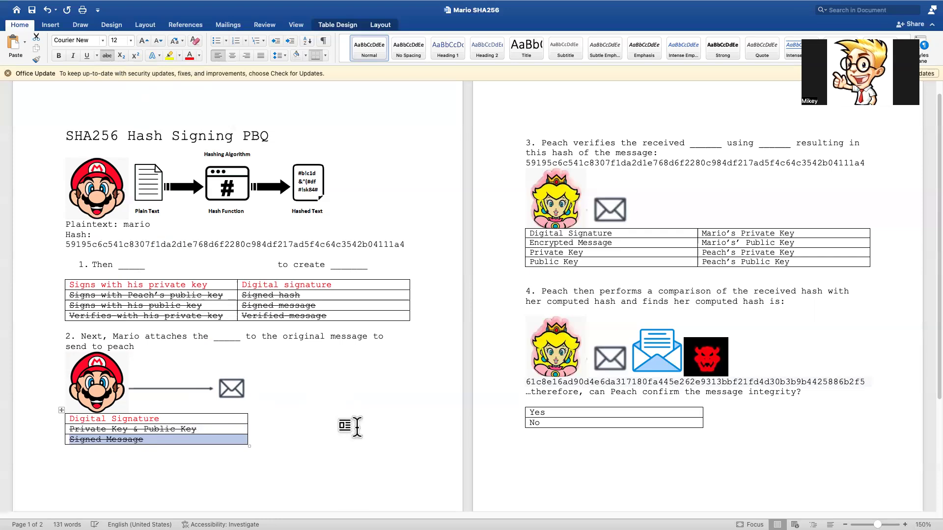
mouse_move(554, 142)
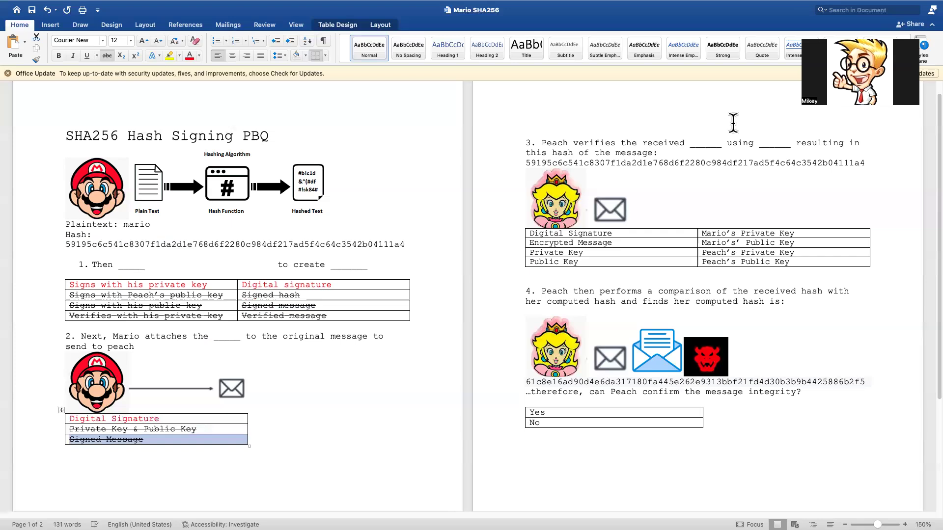
mouse_move(646, 163)
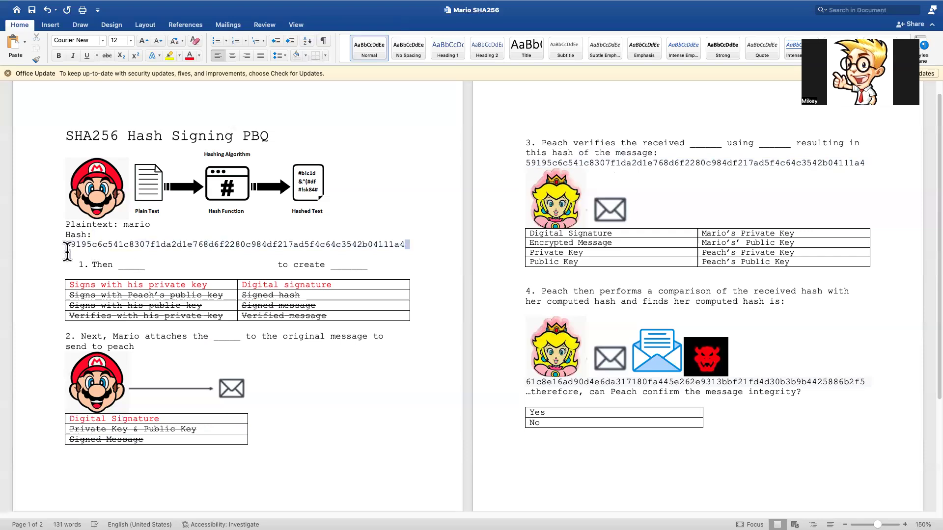
Colour Digital Signature and Mario's Public Key red in question 3, striking through the rest
triple_click(235, 244)
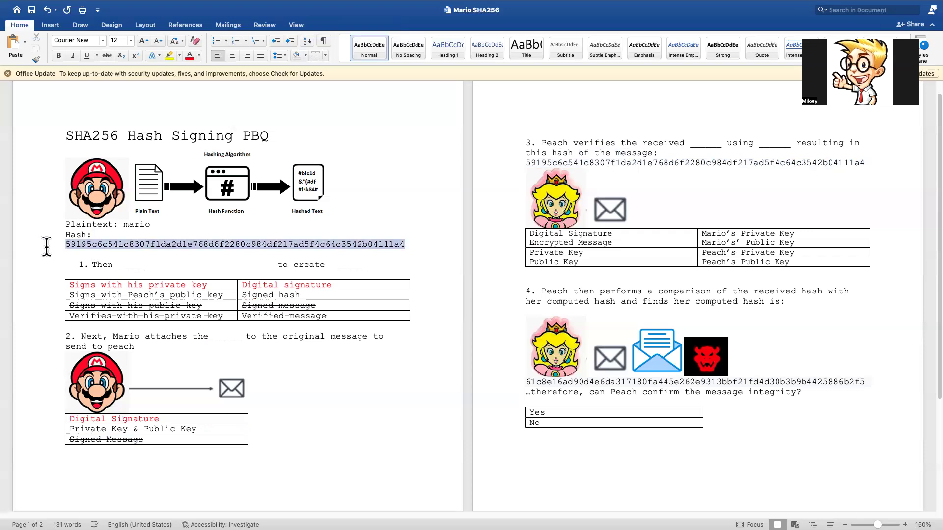
click(864, 163)
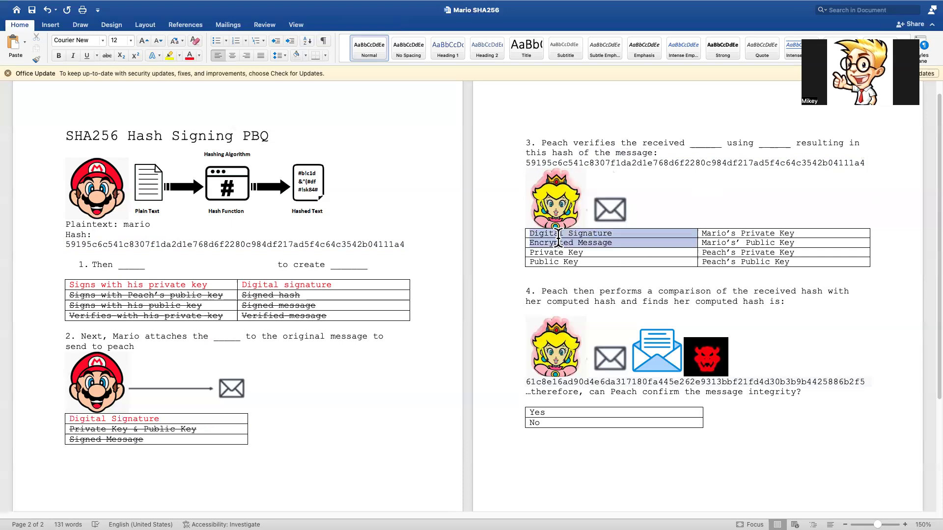
click(568, 242)
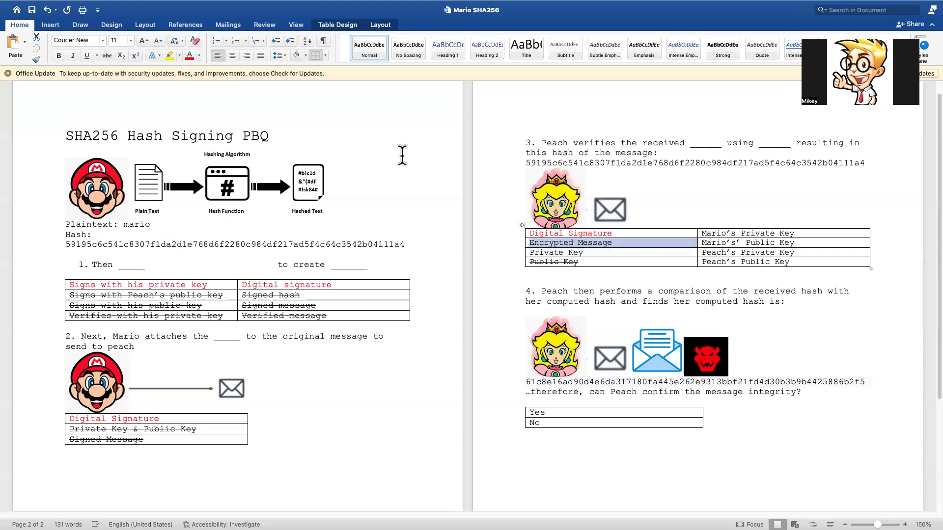
mouse_move(668, 358)
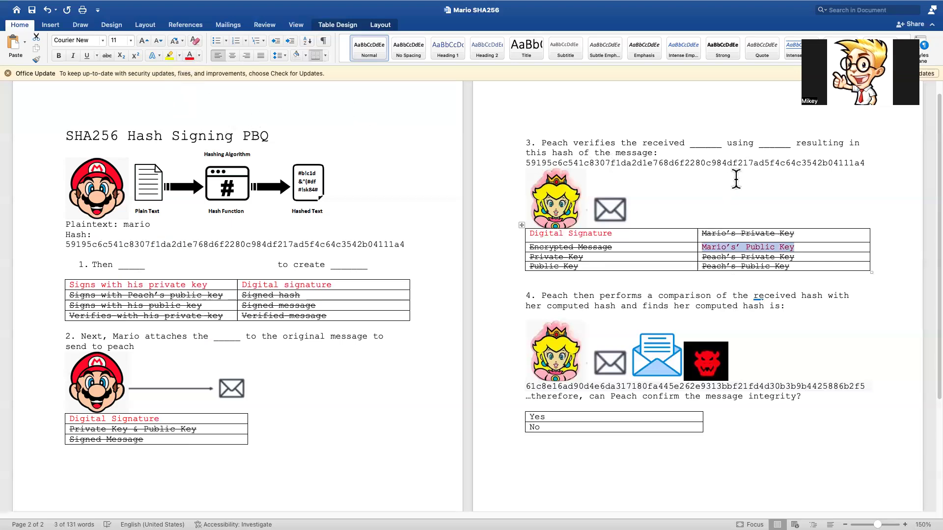
click(631, 224)
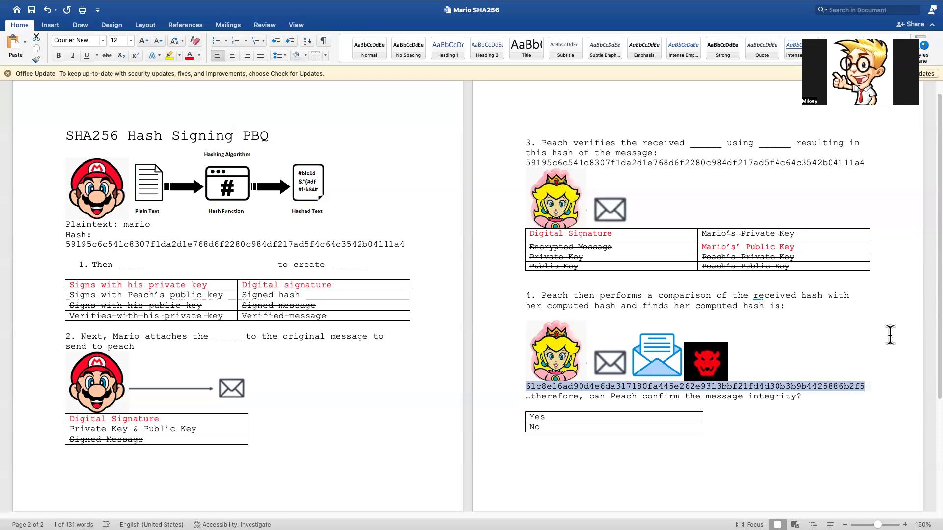
Mark 'No' in red and strike through 'Yes' in question 4
click(746, 412)
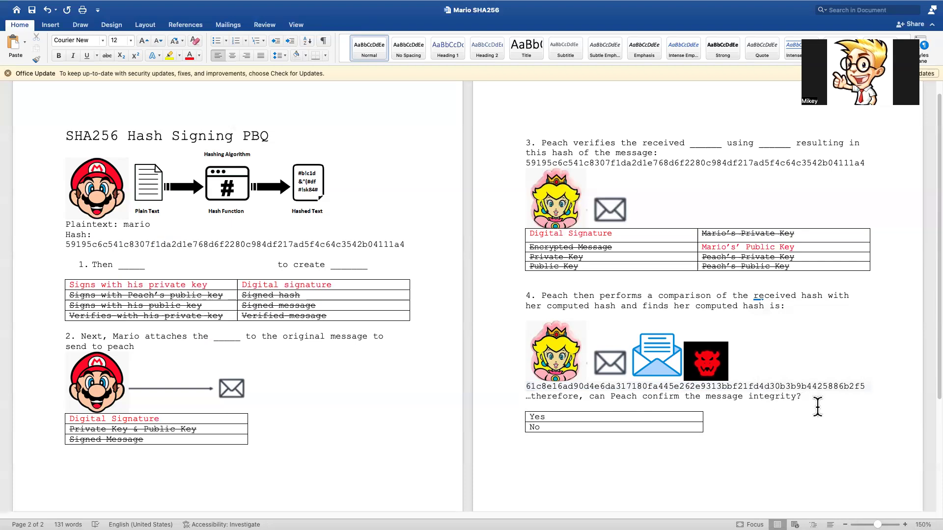
mouse_move(571, 426)
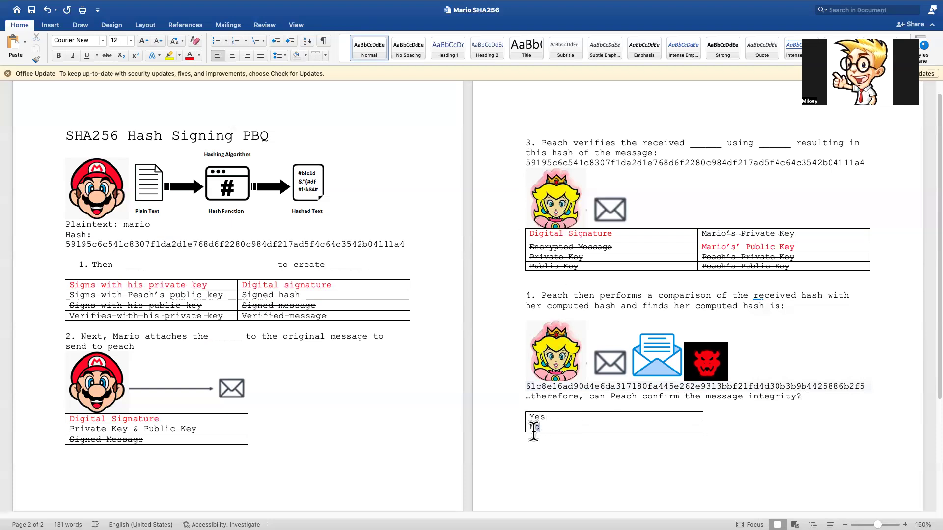
click(534, 426)
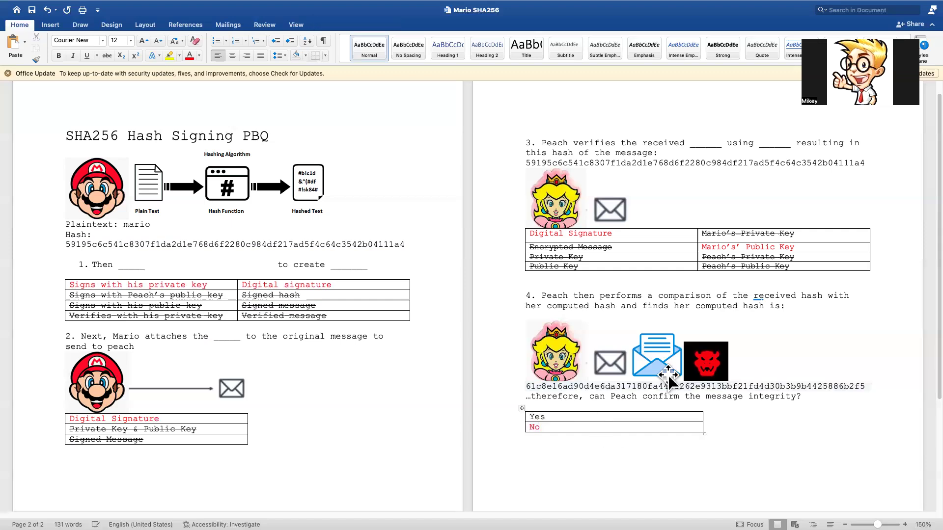
click(705, 361)
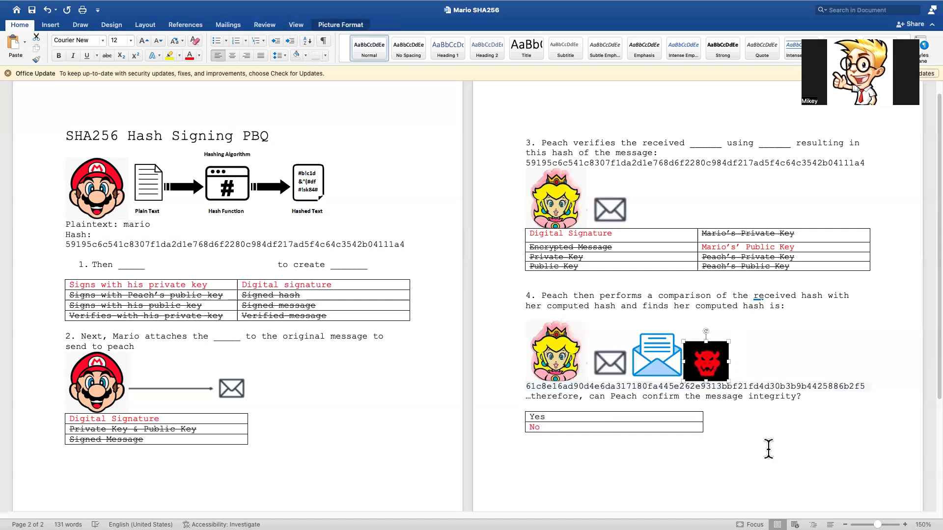
click(526, 448)
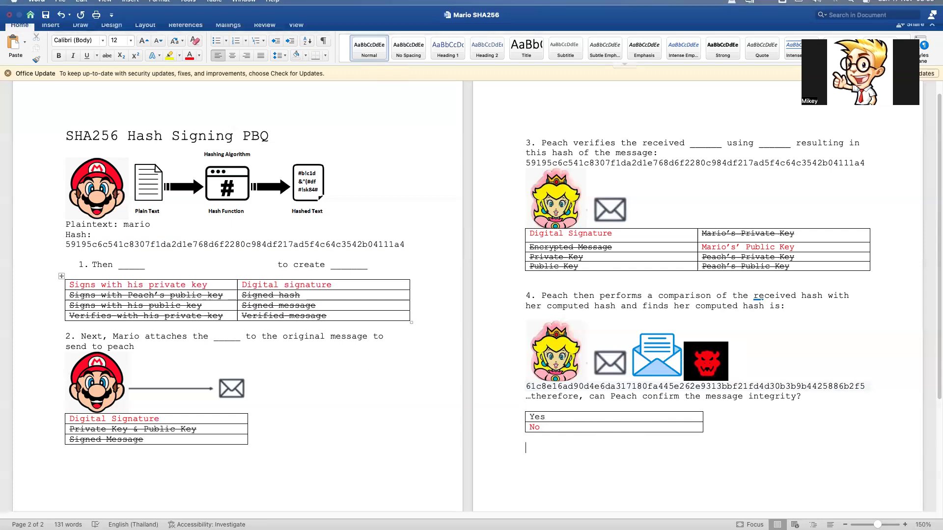
mouse_move(383, 493)
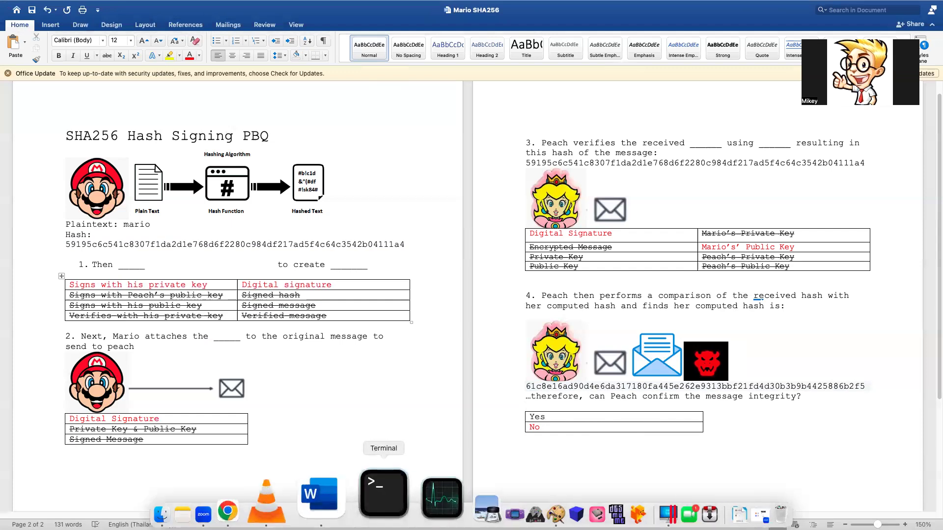
Switch to Chrome and go through the SHA256 Generator tab to the signature diagram tab
click(307, 515)
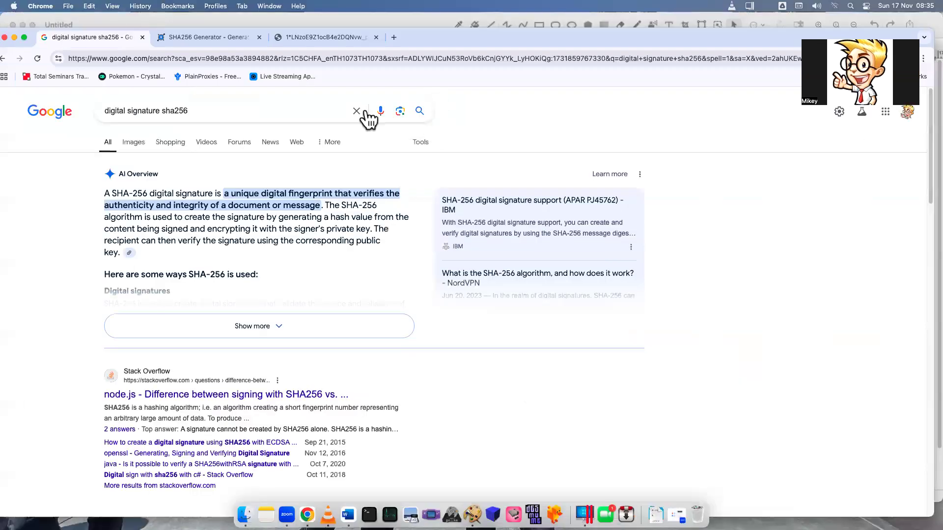
click(207, 37)
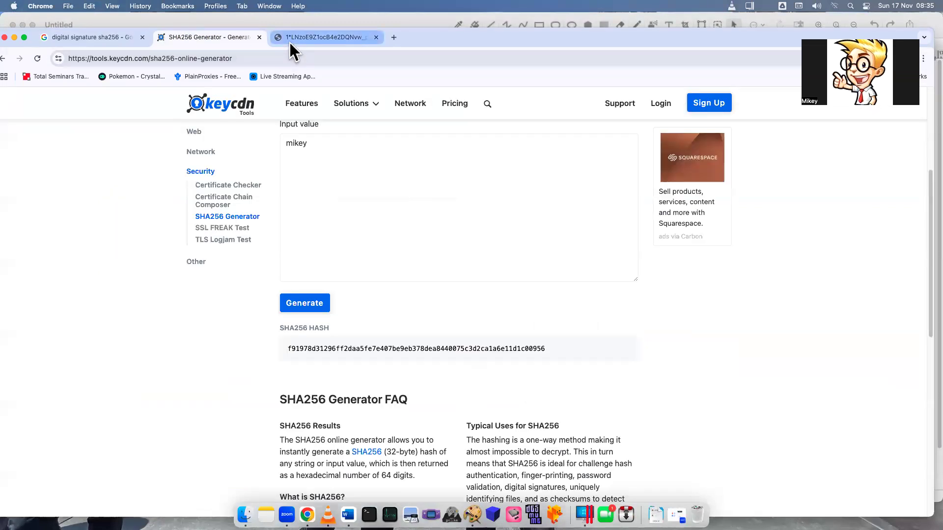
click(324, 38)
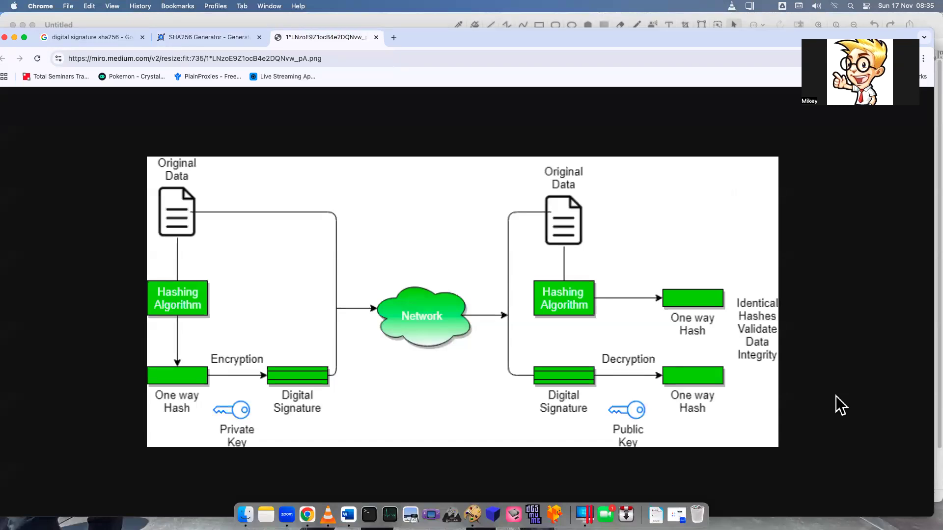
mouse_move(805, 413)
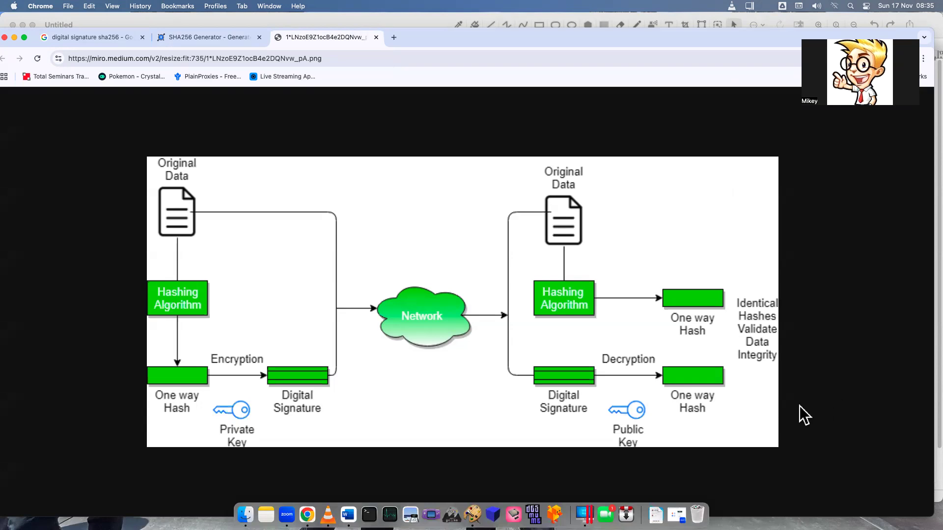
mouse_move(499, 29)
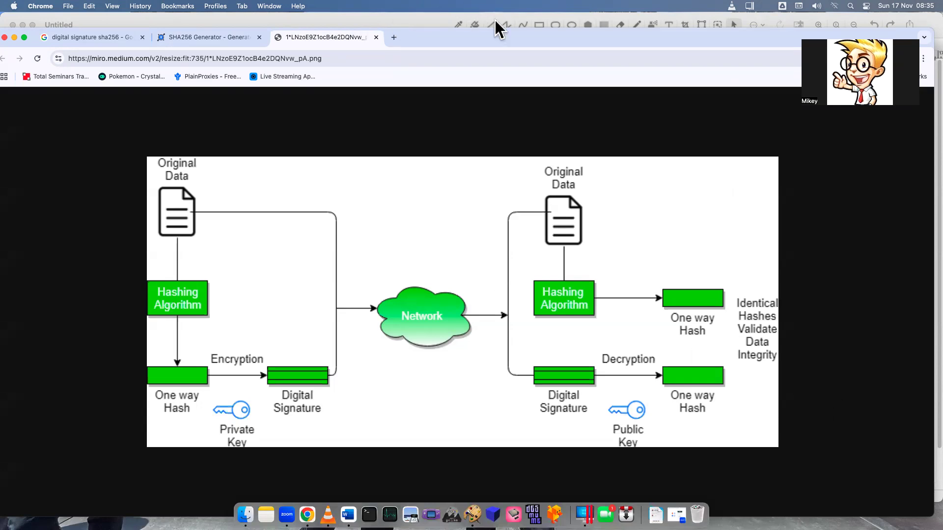
mouse_move(615, 76)
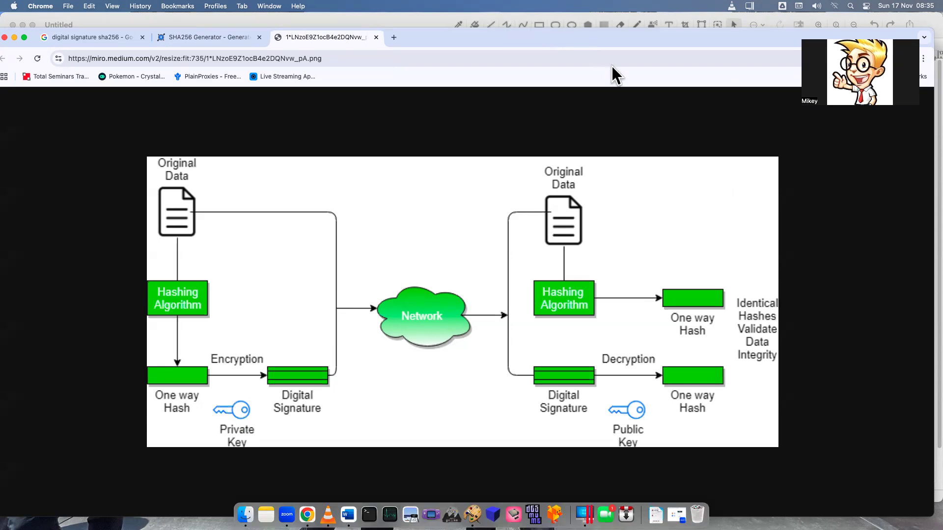
mouse_move(627, 65)
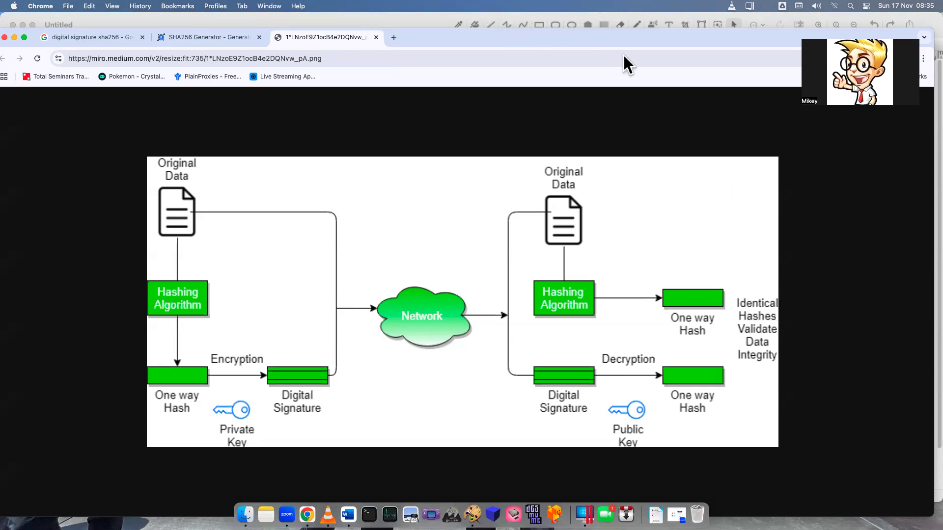
mouse_move(748, 75)
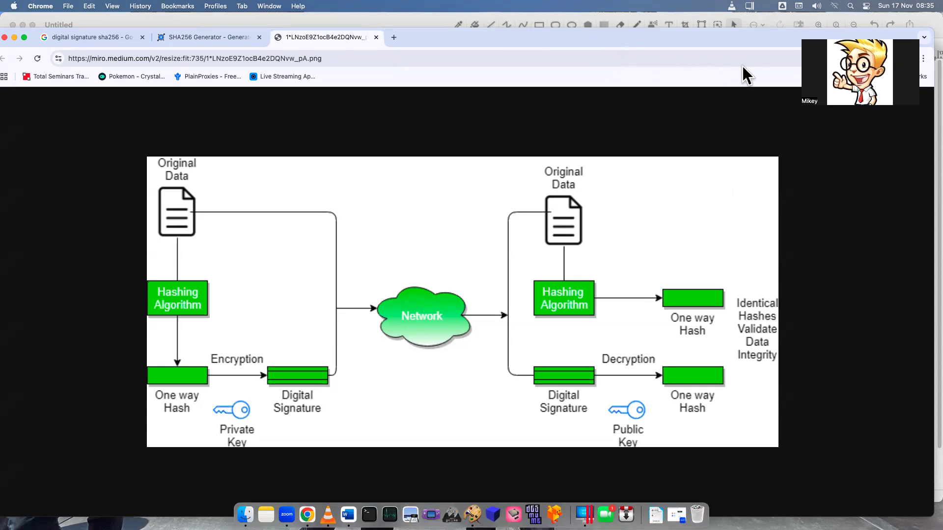